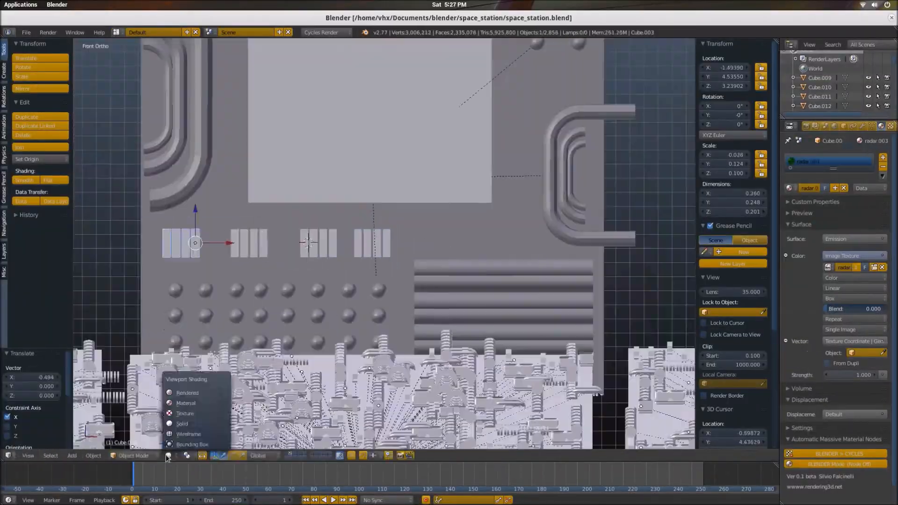
Switch the 3D viewport to Rendered shading to preview the Cycles materials
click(187, 392)
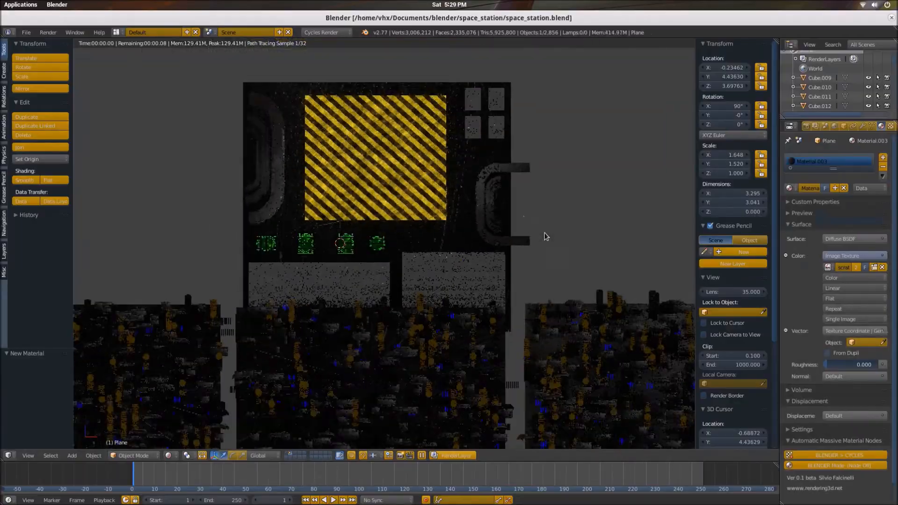